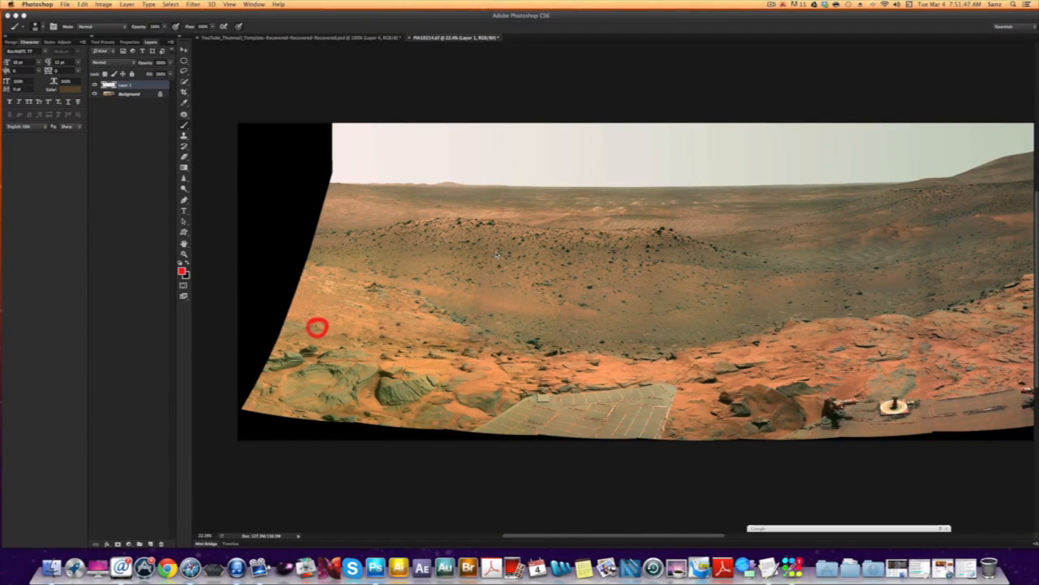
pyautogui.moveTo(533, 172)
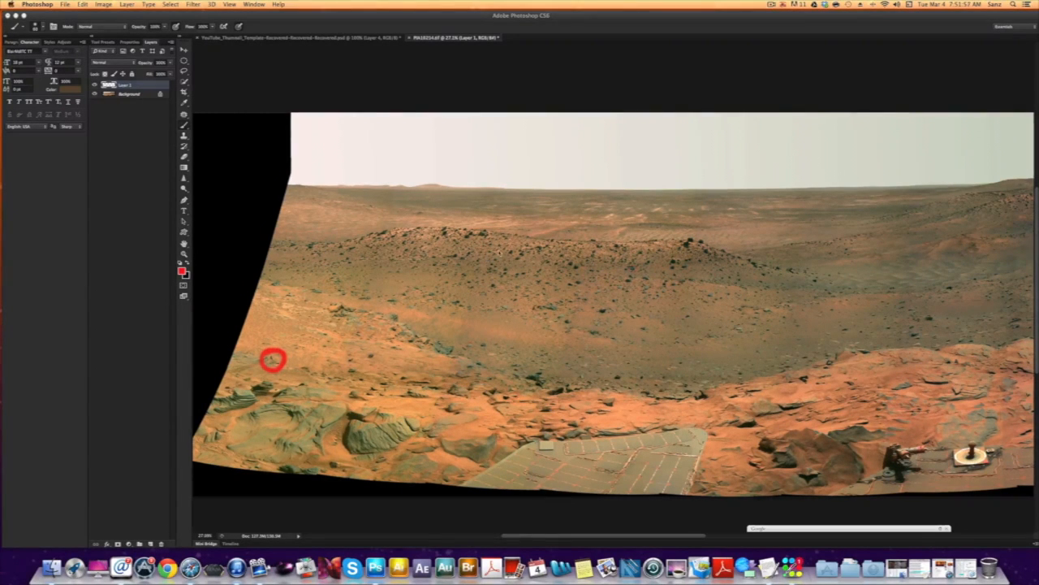
pyautogui.moveTo(188, 55)
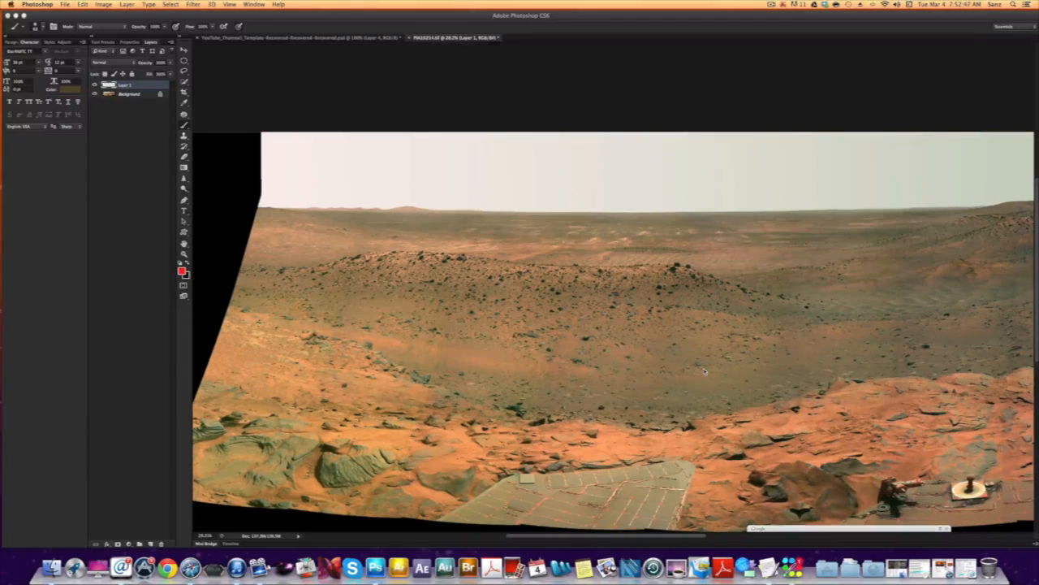
pyautogui.moveTo(516, 201)
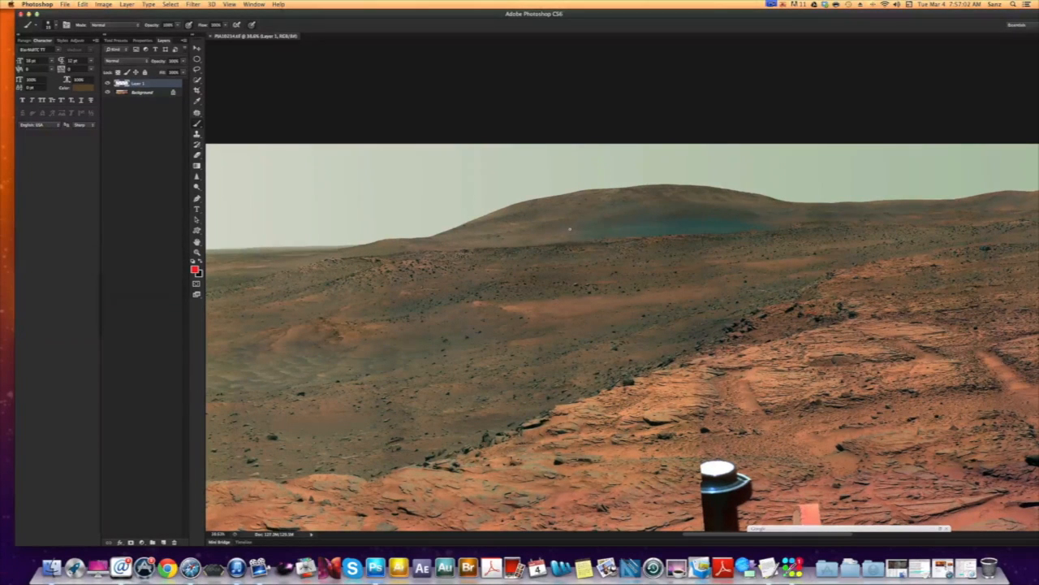
# Step: Stroke a red oval around the bluish hillside patch, then zoom in for a closer view
pyautogui.moveTo(572, 231); pyautogui.dragTo(695, 213)
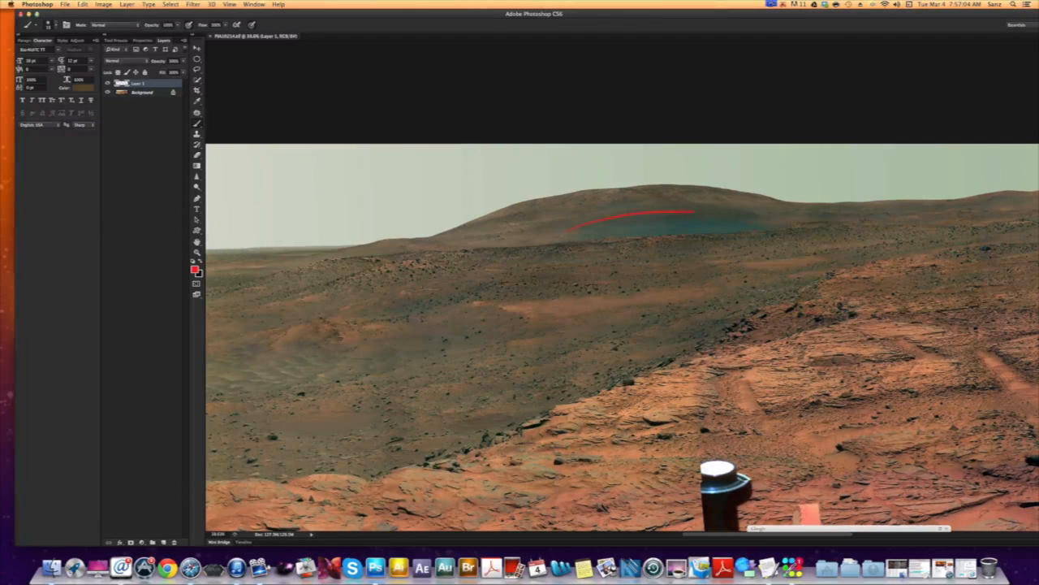
pyautogui.moveTo(568, 227); pyautogui.dragTo(771, 235)
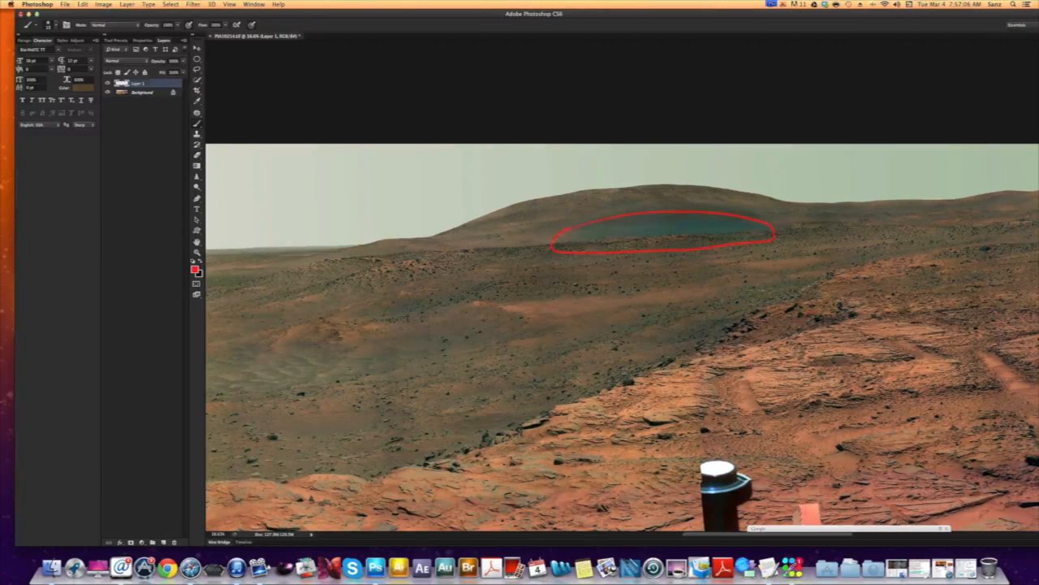
pyautogui.moveTo(705, 253)
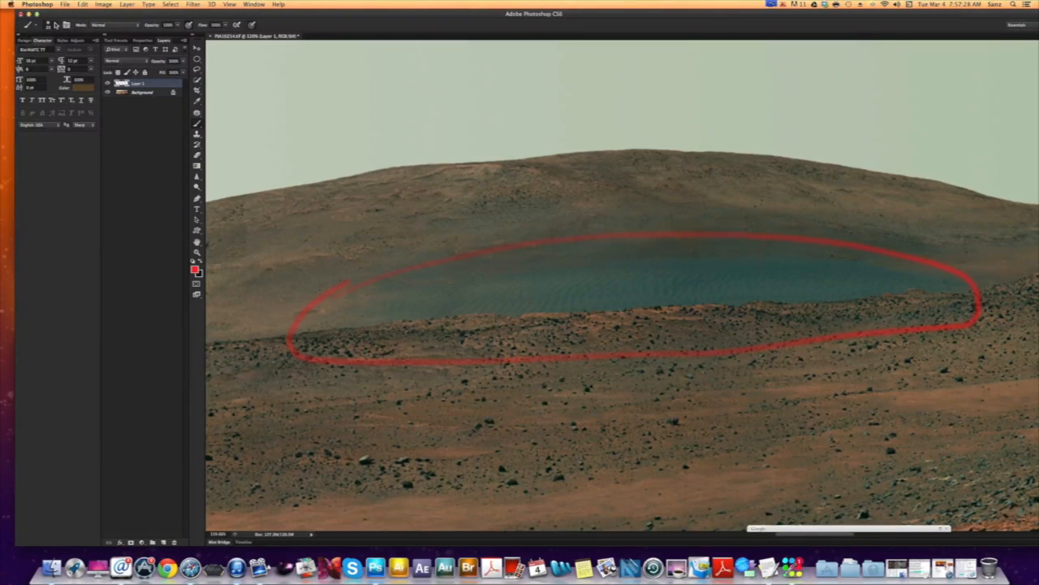
pyautogui.click(33, 25)
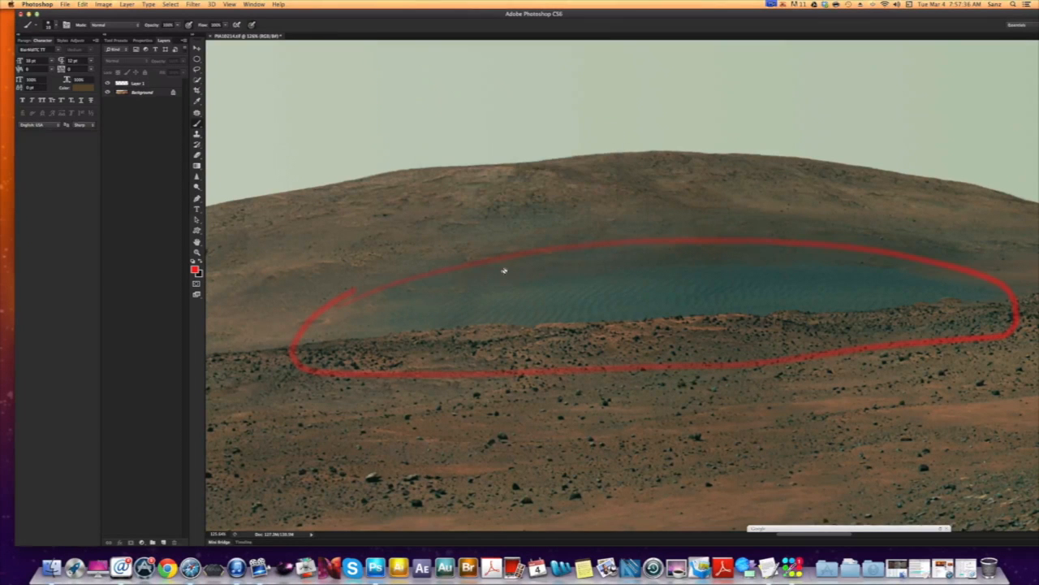
pyautogui.click(138, 85)
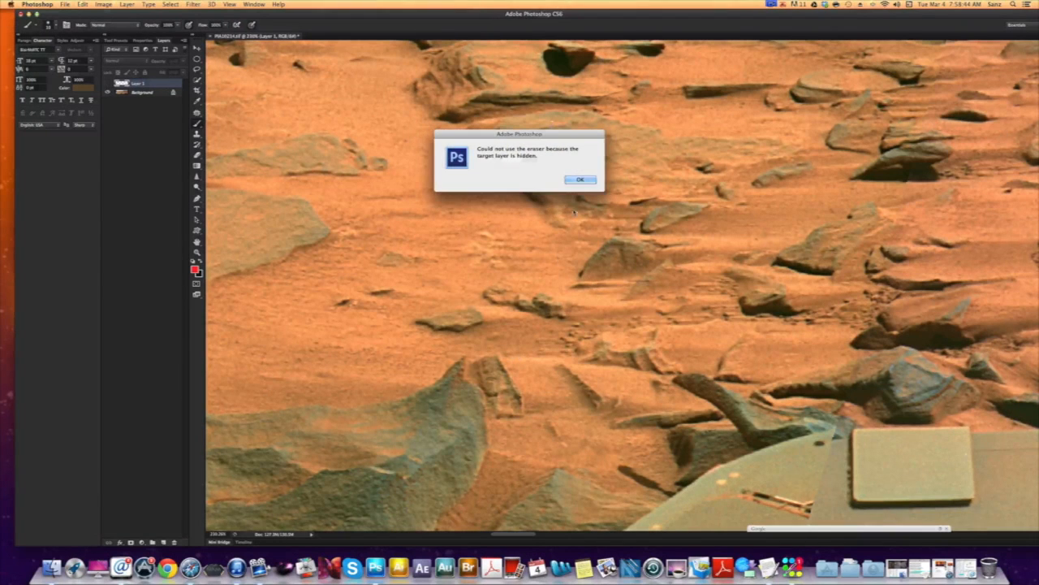
# Step: Dismiss the hidden-layer warning before circling the dark hole and elongated rock in red
pyautogui.click(580, 179)
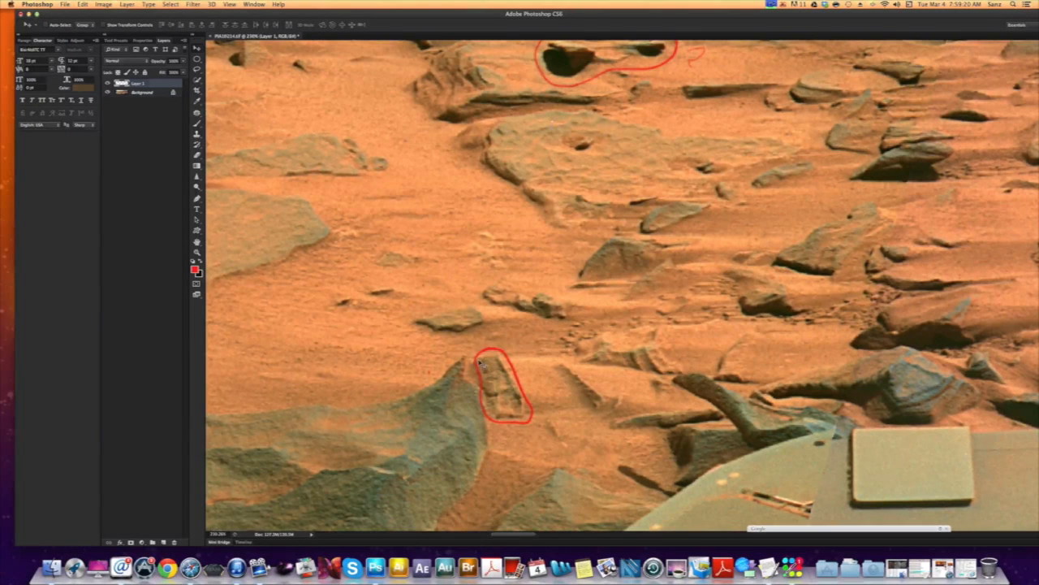
pyautogui.moveTo(519, 357)
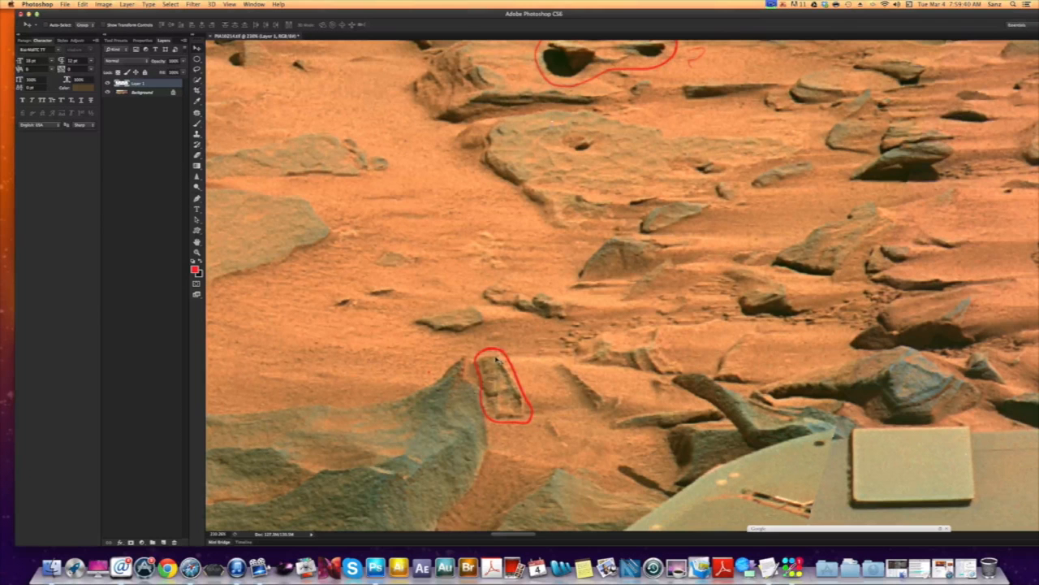
pyautogui.moveTo(496, 384)
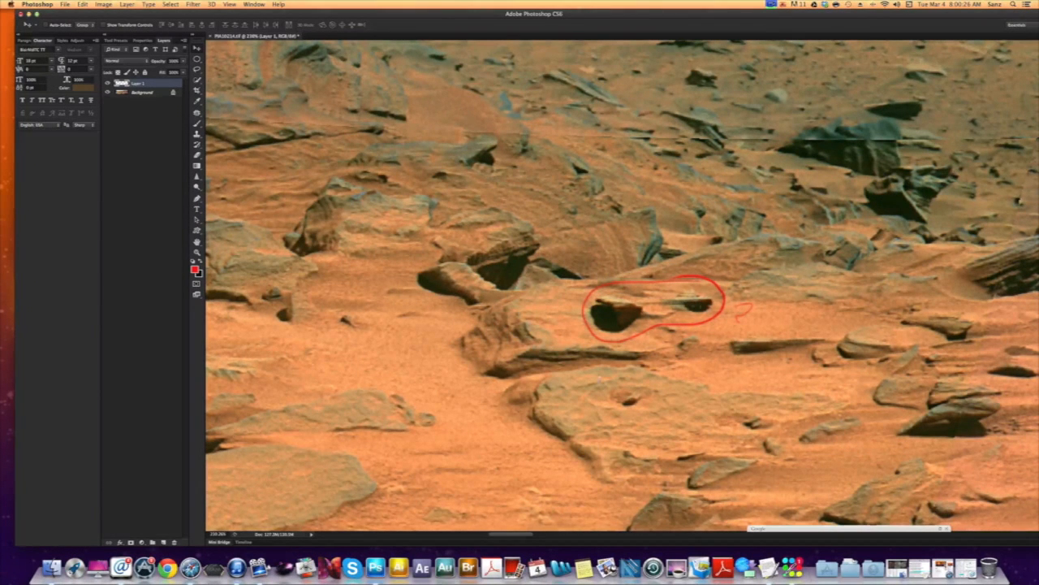
pyautogui.moveTo(669, 300)
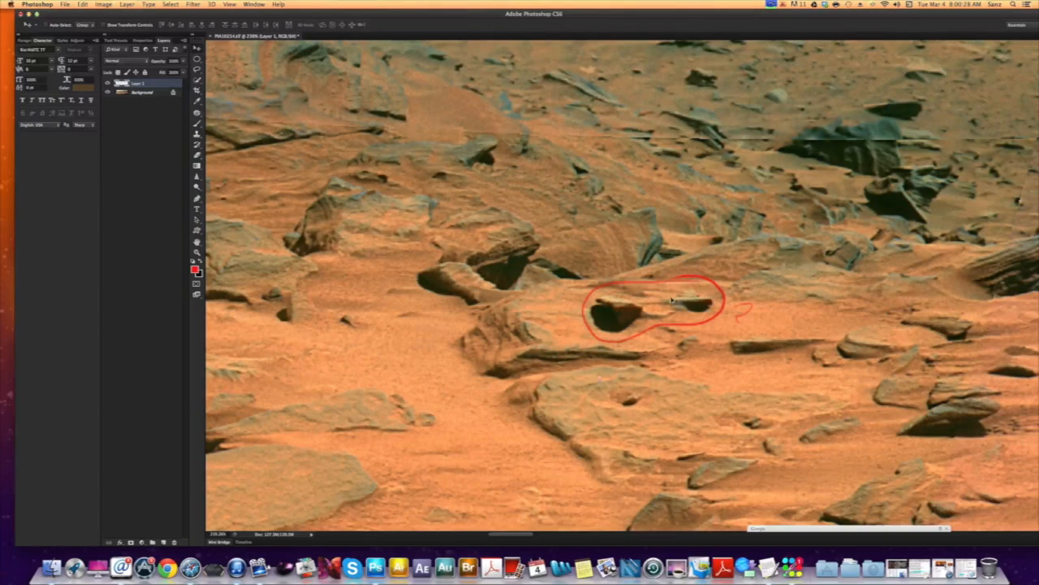
pyautogui.moveTo(733, 268)
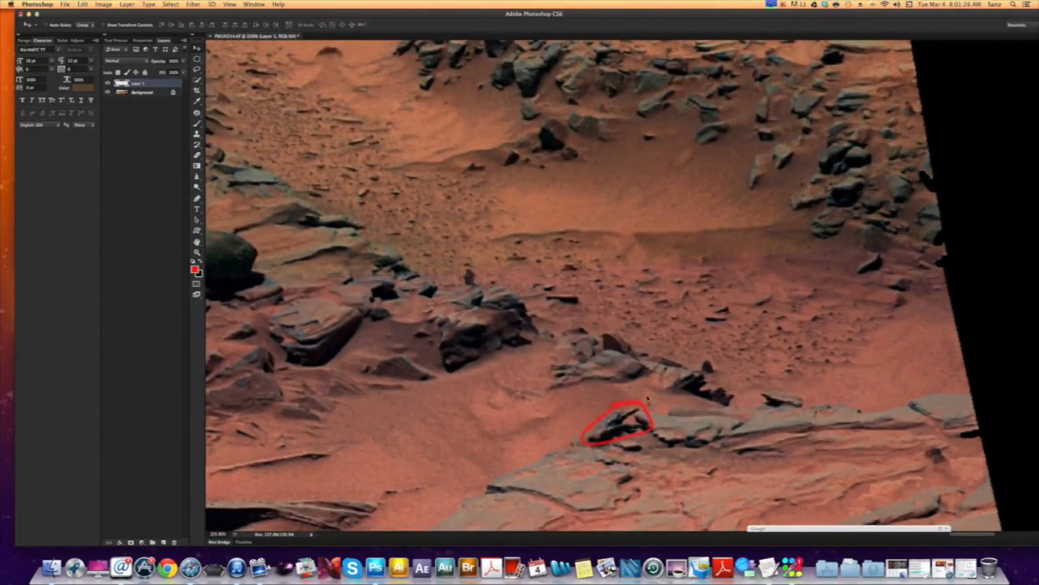
pyautogui.moveTo(614, 426)
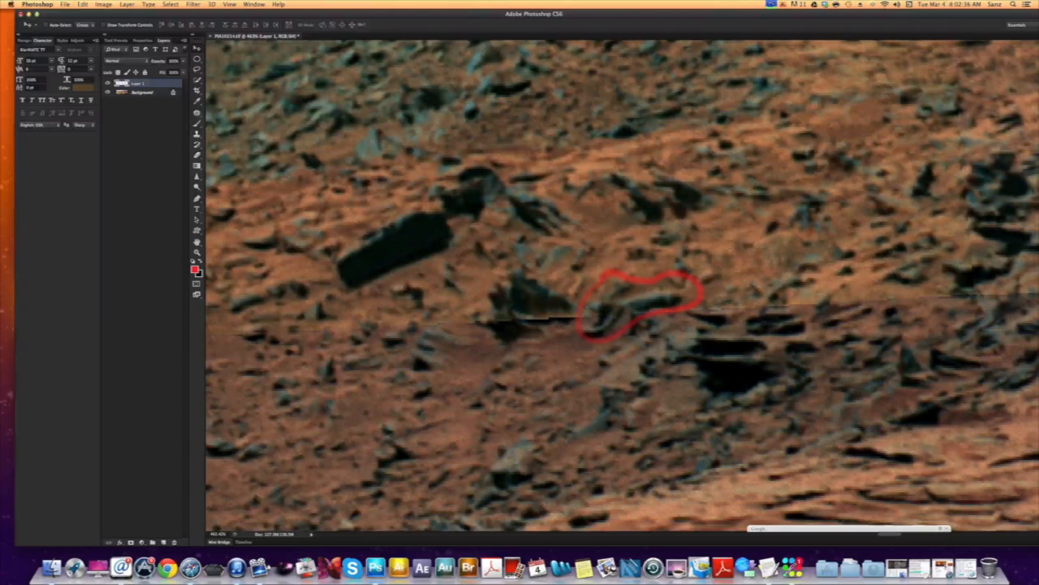
pyautogui.moveTo(381, 276)
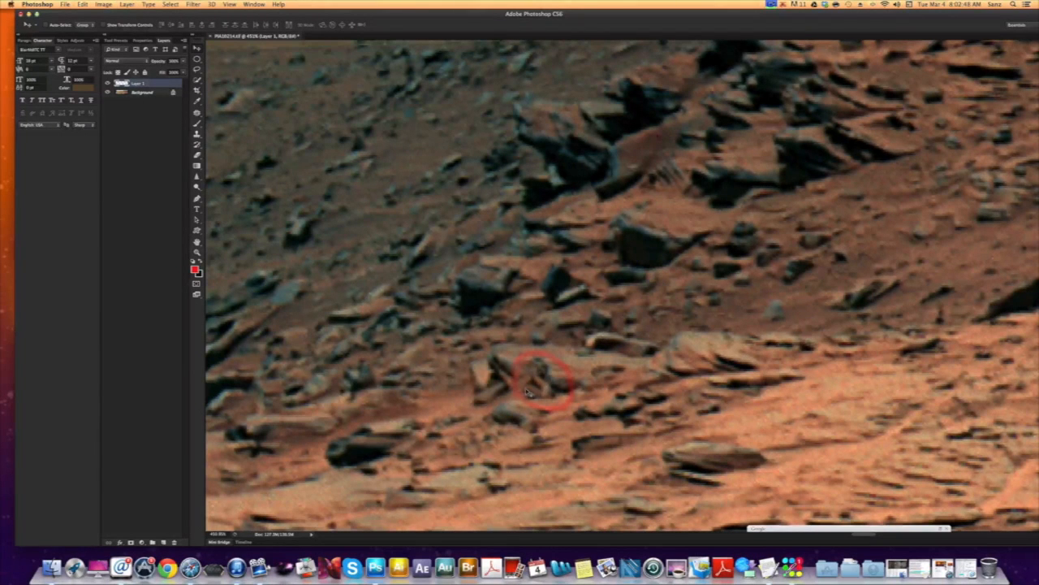
pyautogui.moveTo(536, 375)
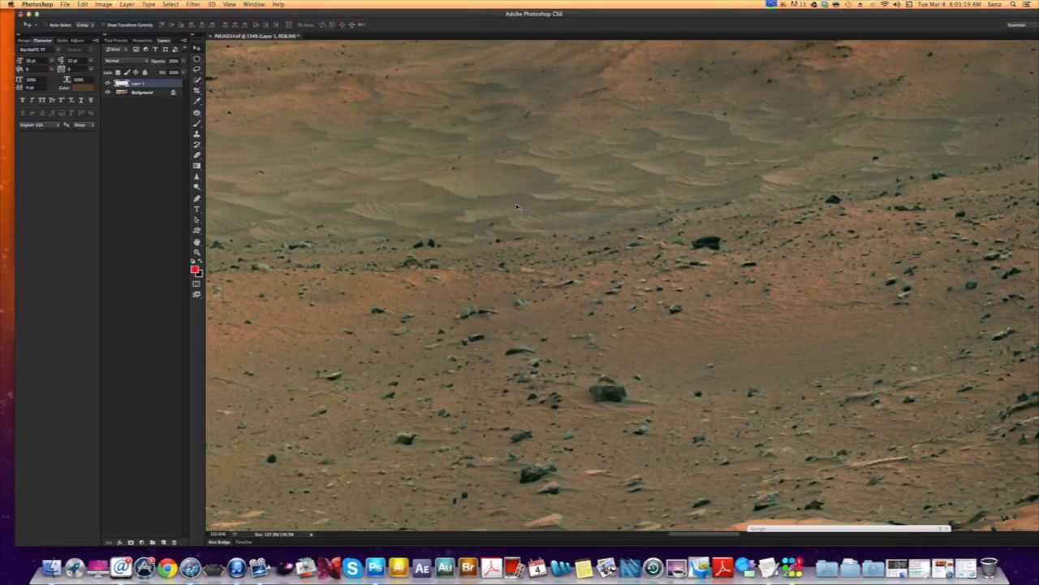
pyautogui.moveTo(465, 289)
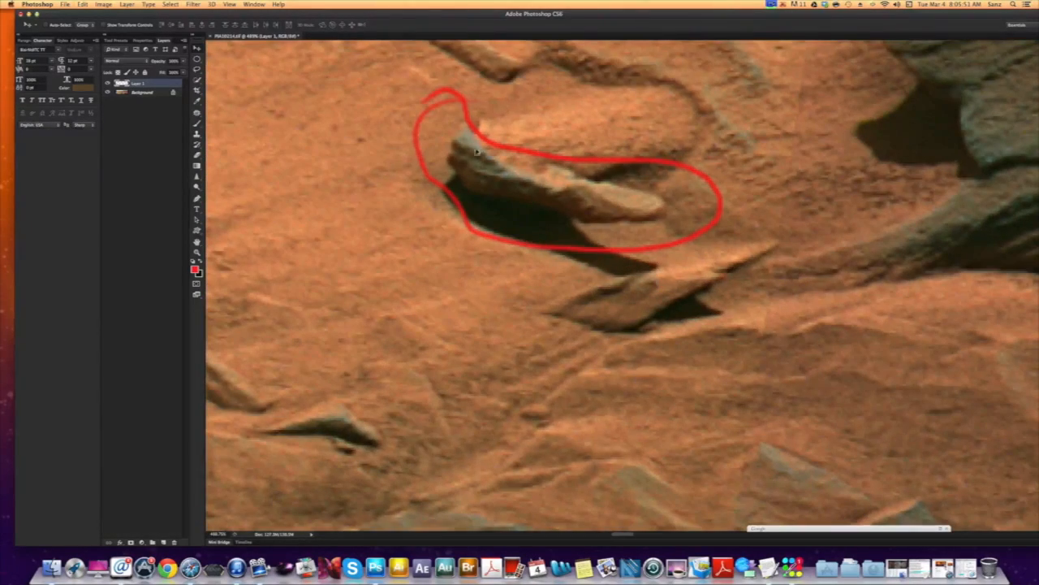
pyautogui.moveTo(647, 212)
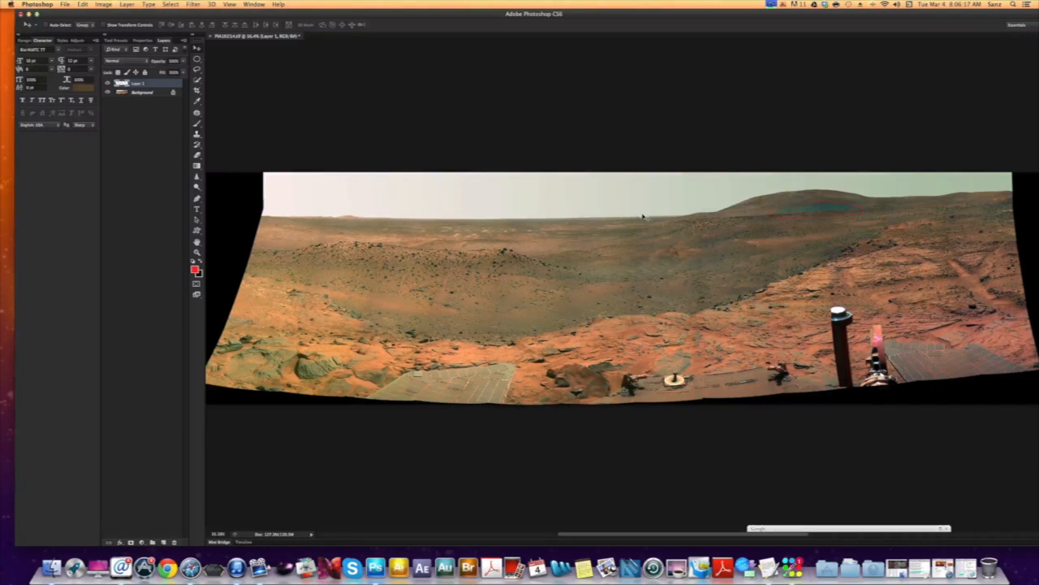
pyautogui.moveTo(587, 183)
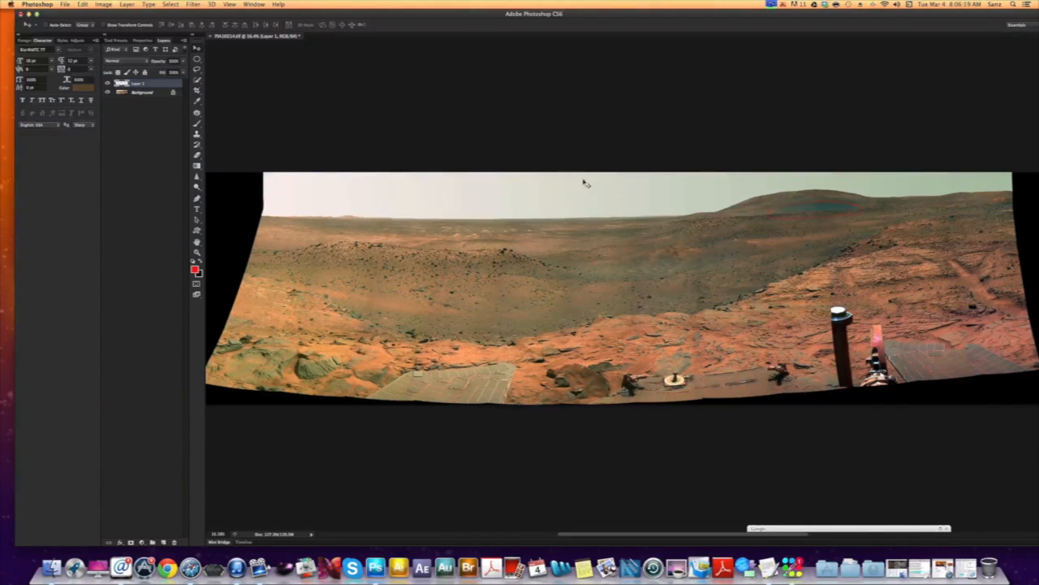